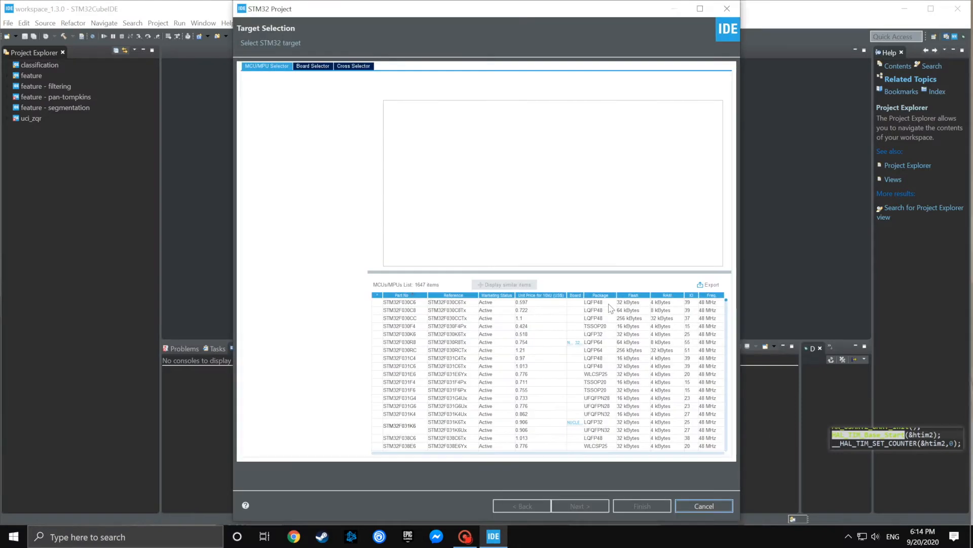
# - Create project 'stm32' for the L432 board with peripherals initialised in default mode
pyautogui.click(313, 66)
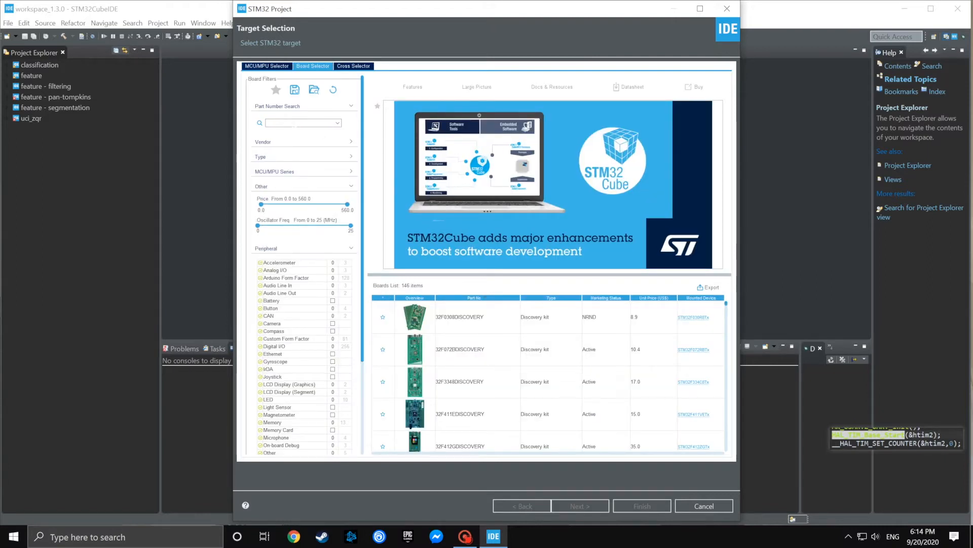
pyautogui.write('L432x')
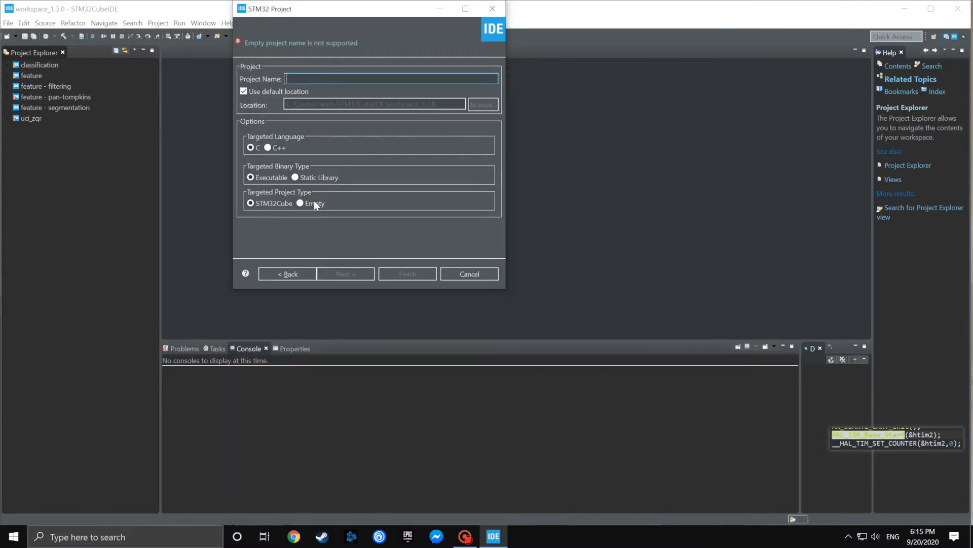
pyautogui.write('stm32')
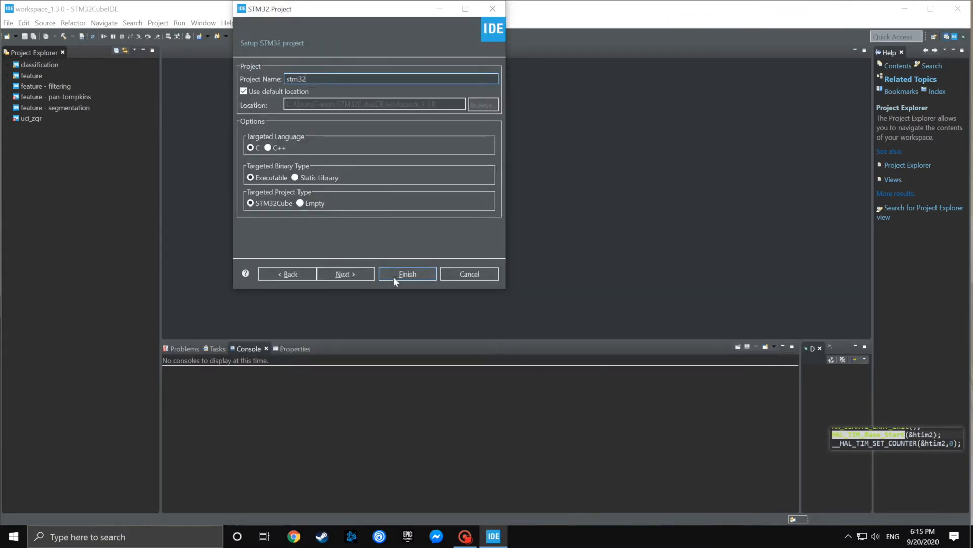
pyautogui.click(407, 274)
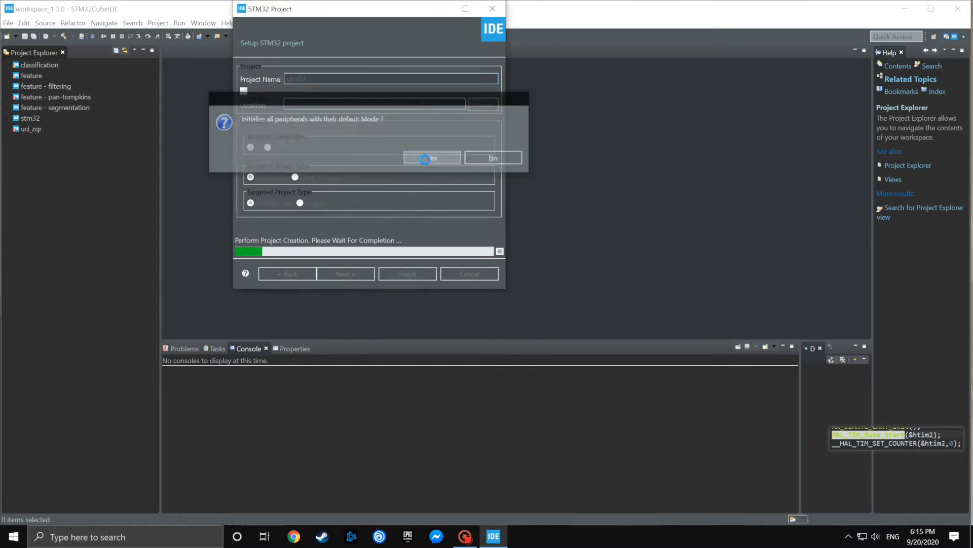
pyautogui.click(431, 158)
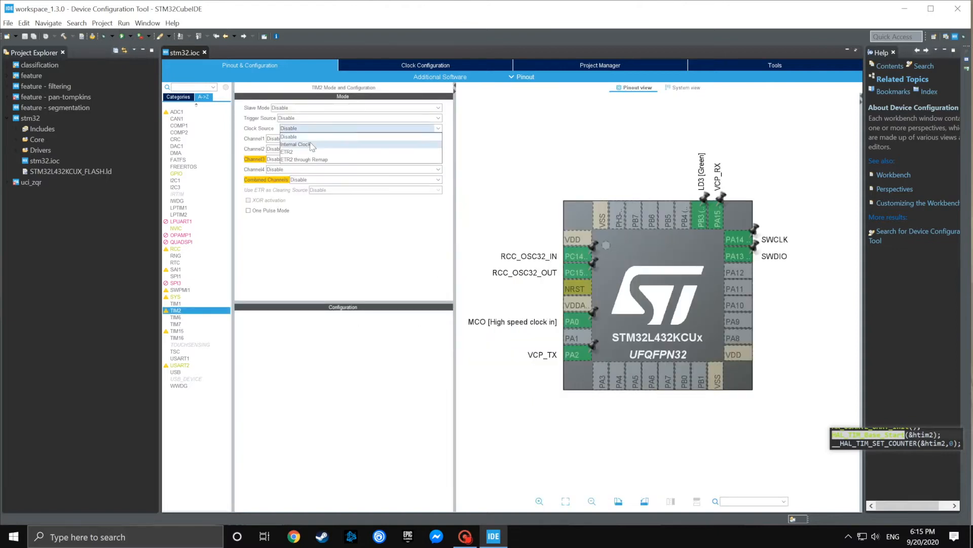
# - Set TIM2 to the internal clock, prescaler 31 and counter period 0xff
pyautogui.click(296, 144)
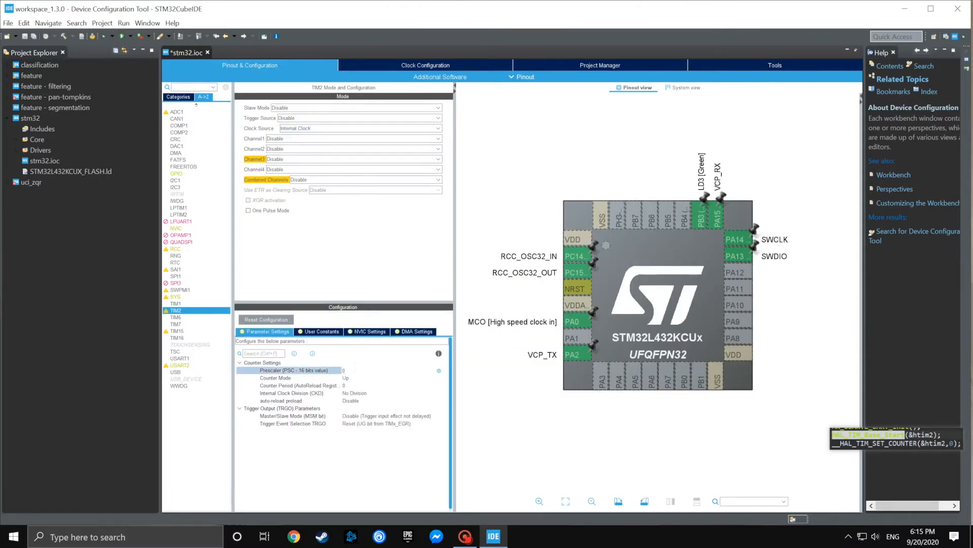
pyautogui.click(425, 64)
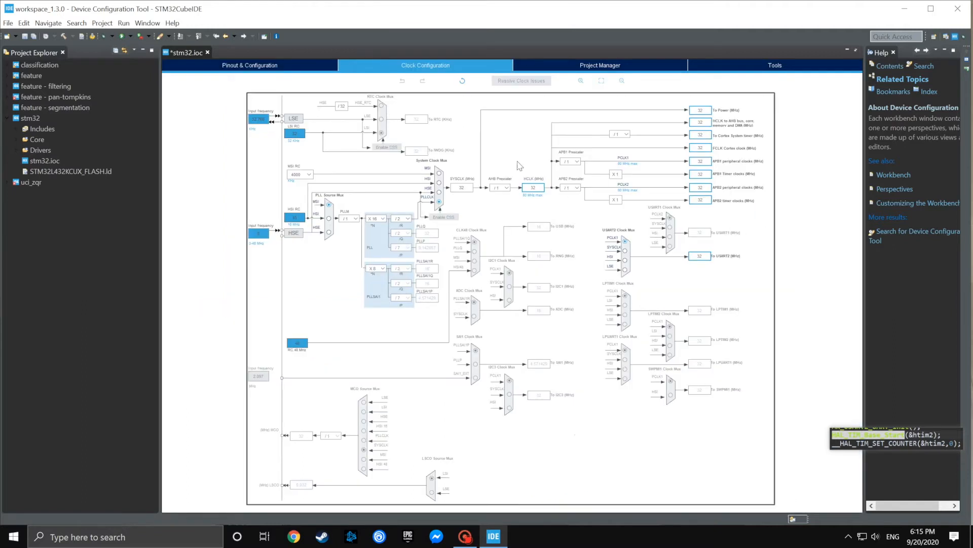
pyautogui.click(250, 64)
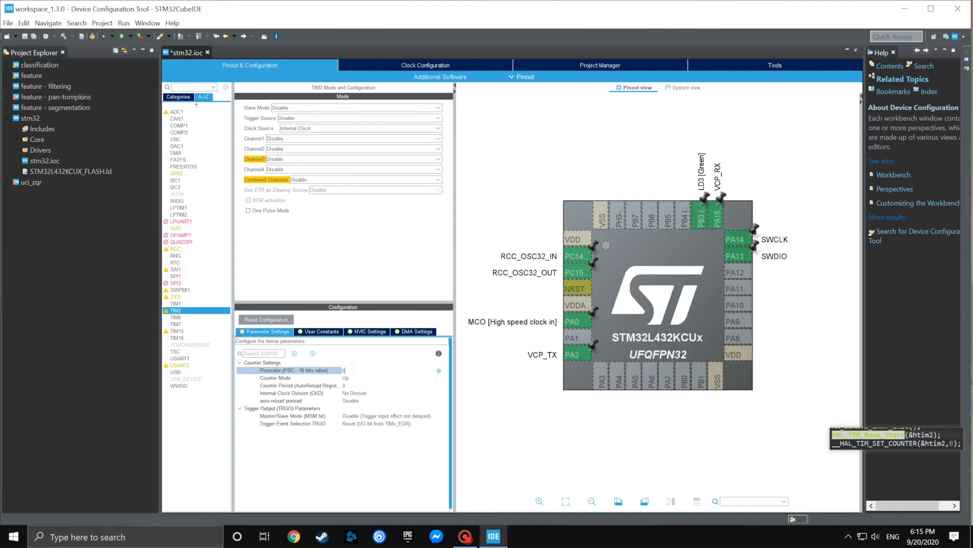
pyautogui.write('31')
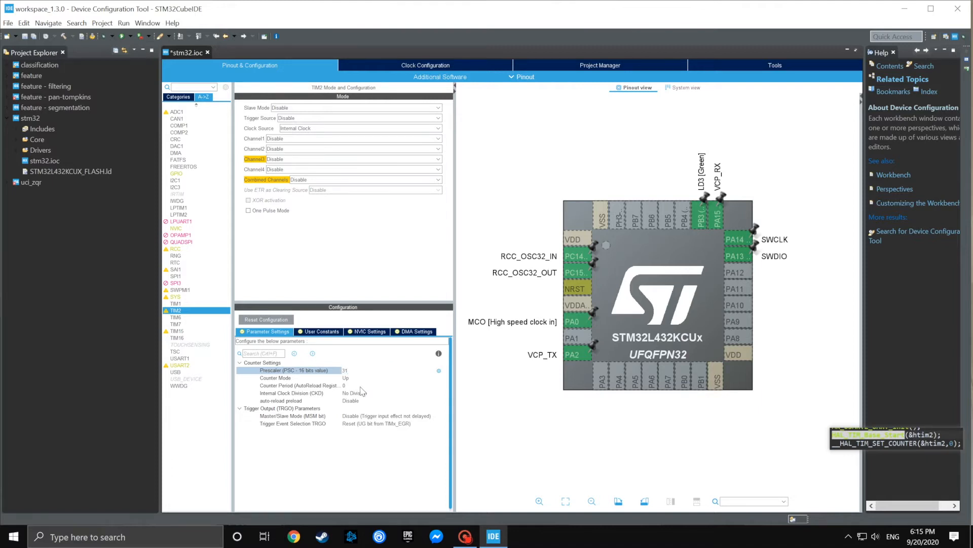
pyautogui.click(292, 385)
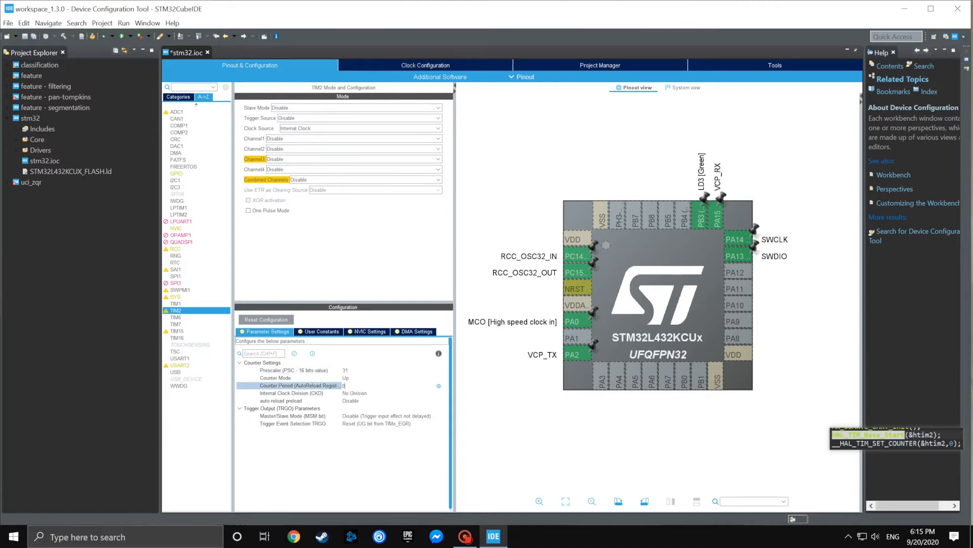
pyautogui.write('0xffffffff-1')
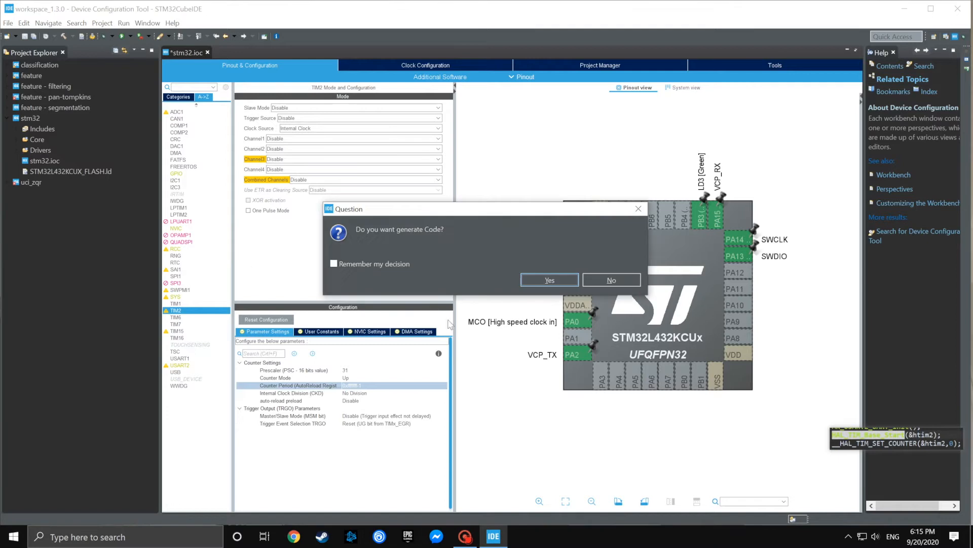
# - Generate the code and open Core/Src/main.c
pyautogui.click(549, 280)
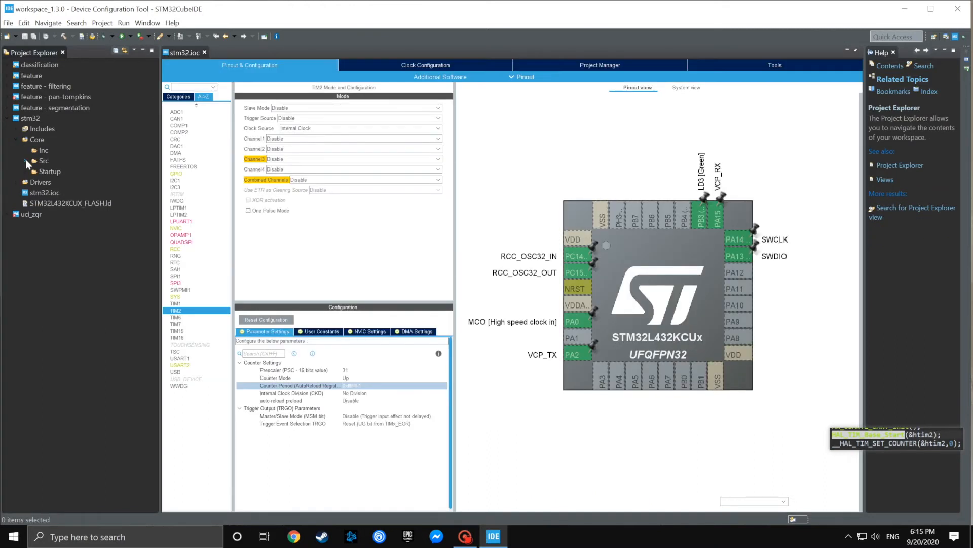
pyautogui.doubleClick(58, 171)
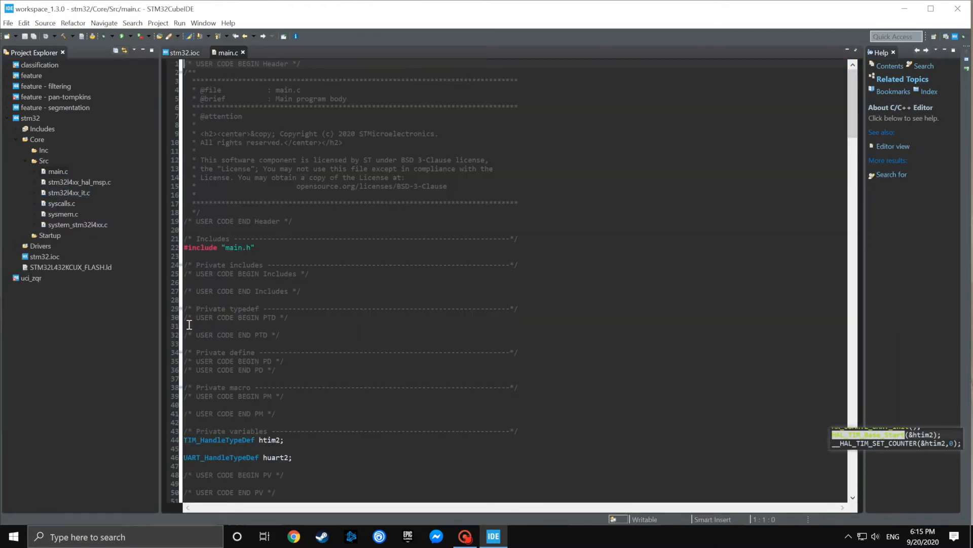
pyautogui.scroll(-3)
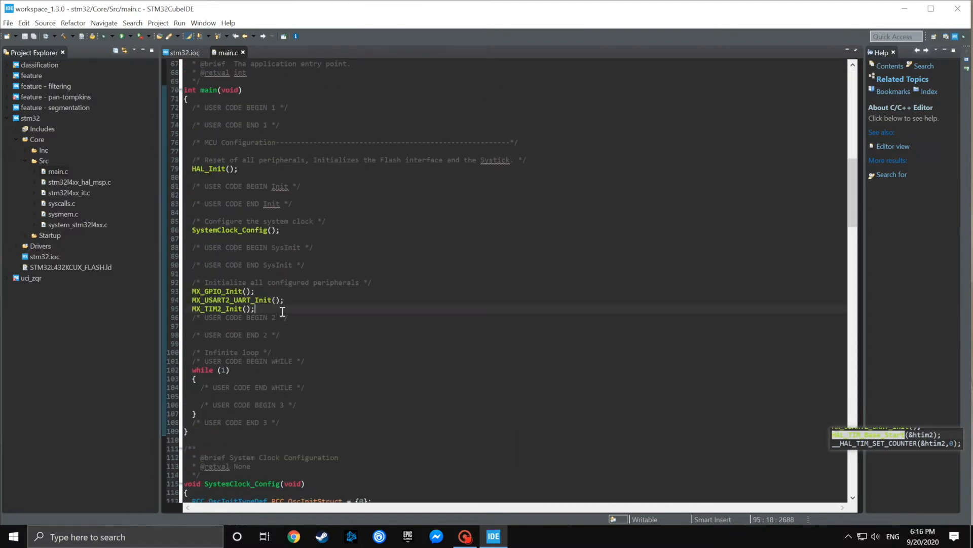
# - Add HAL_TIM_Base_Start and __HAL_TIM_SET_COUNTER(&htim2,0) after MX_TIM2_Init()
pyautogui.write('HAL')
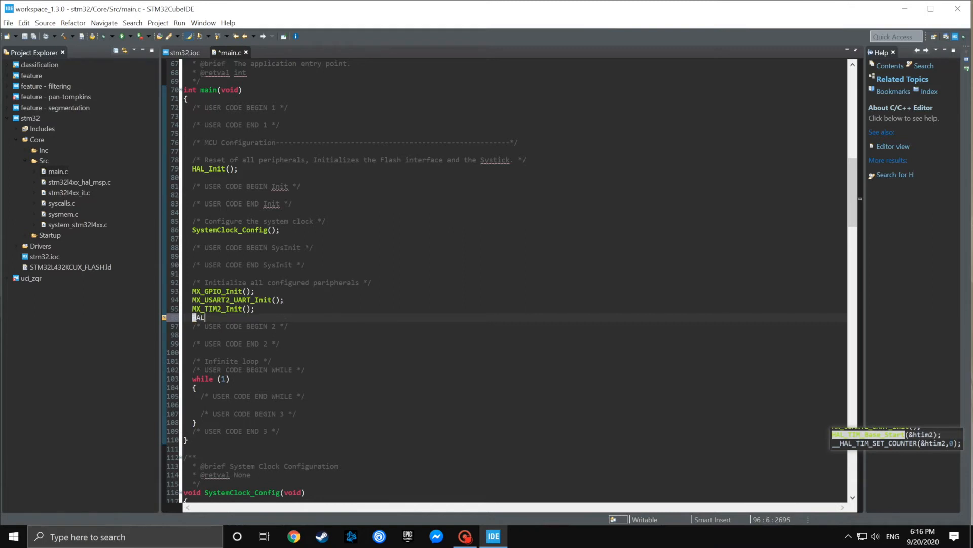
pyautogui.write('_TIM_BAS')
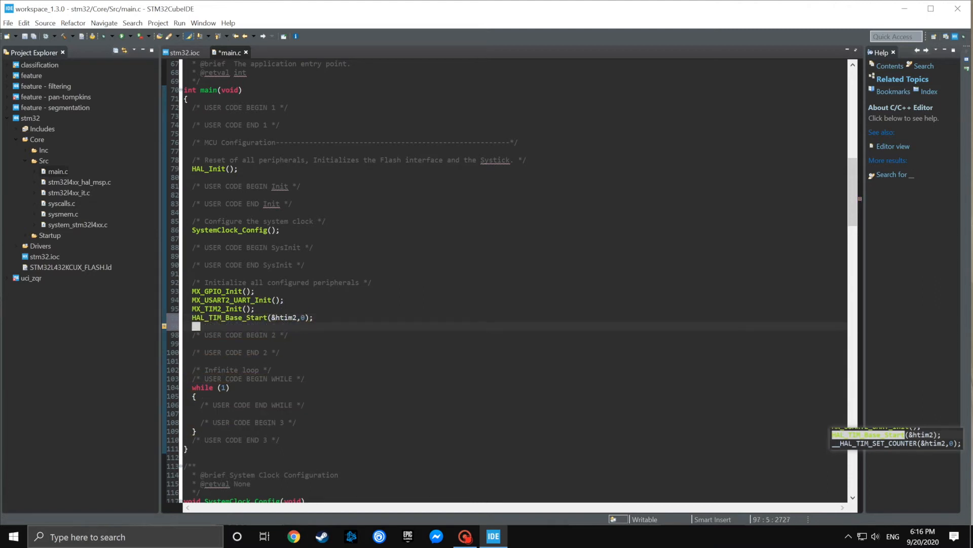
pyautogui.write('TIM_SET_COUNTER(')
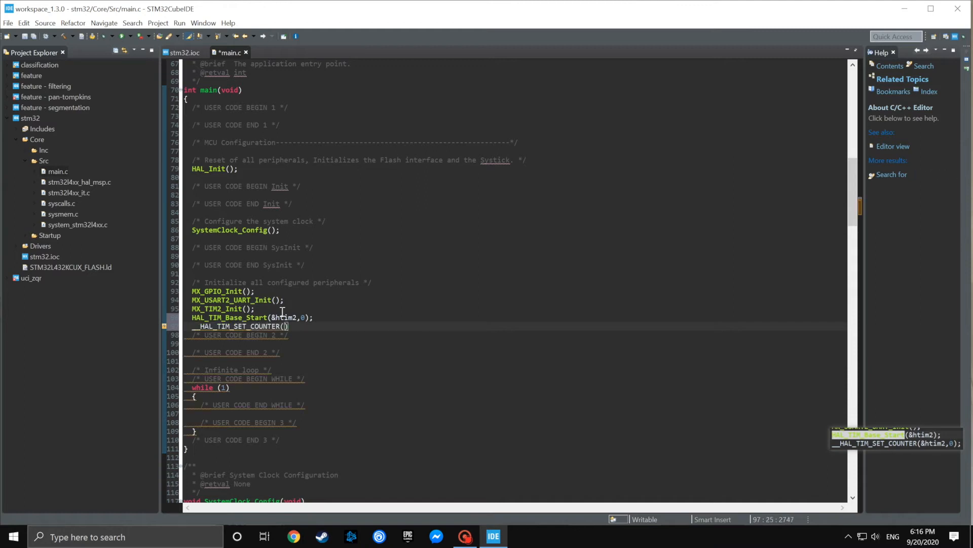
pyautogui.write('&htim2')
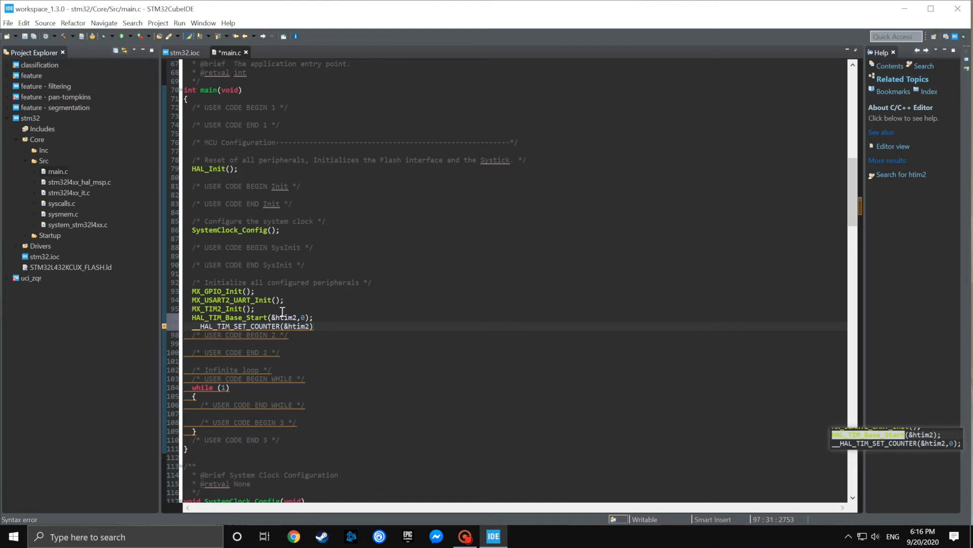
pyautogui.write(',0);')
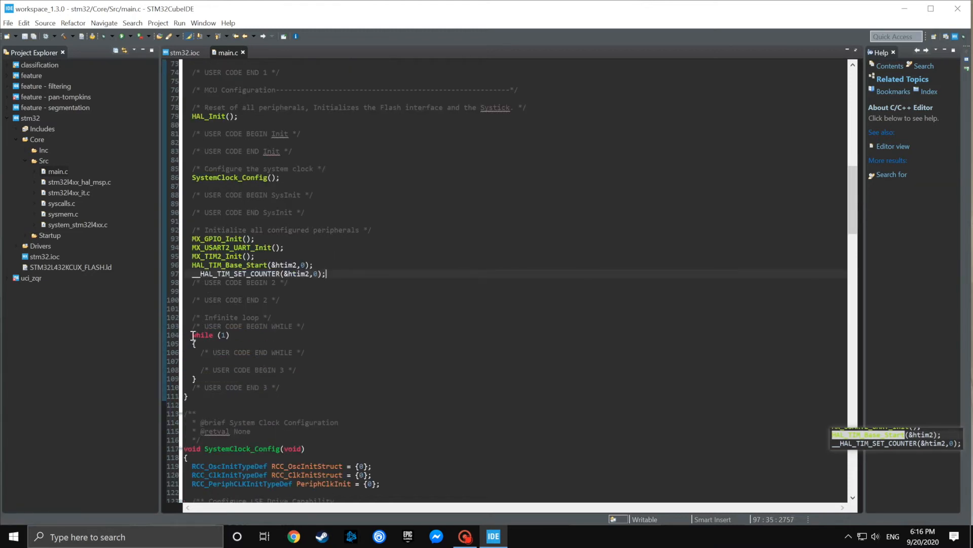
# - Replace while(1) with a for loop incrementing int a, then add timer-count UART output
pyautogui.doubleClick(202, 335)
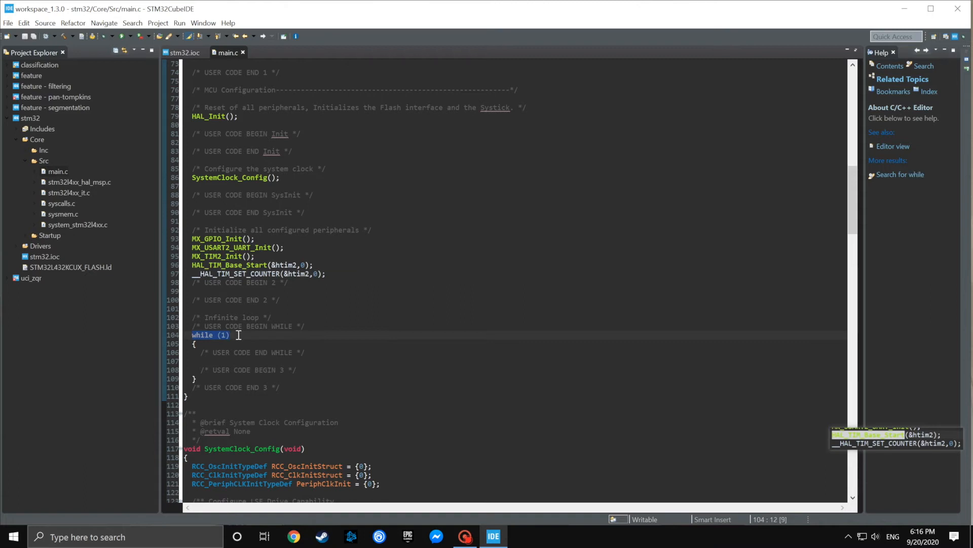
pyautogui.write('for(i)')
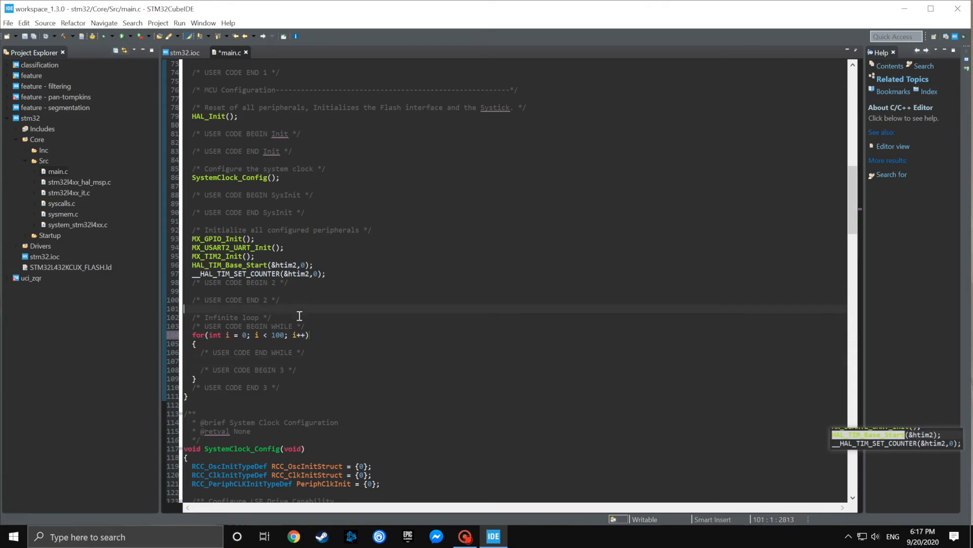
pyautogui.write('int a = 0;')
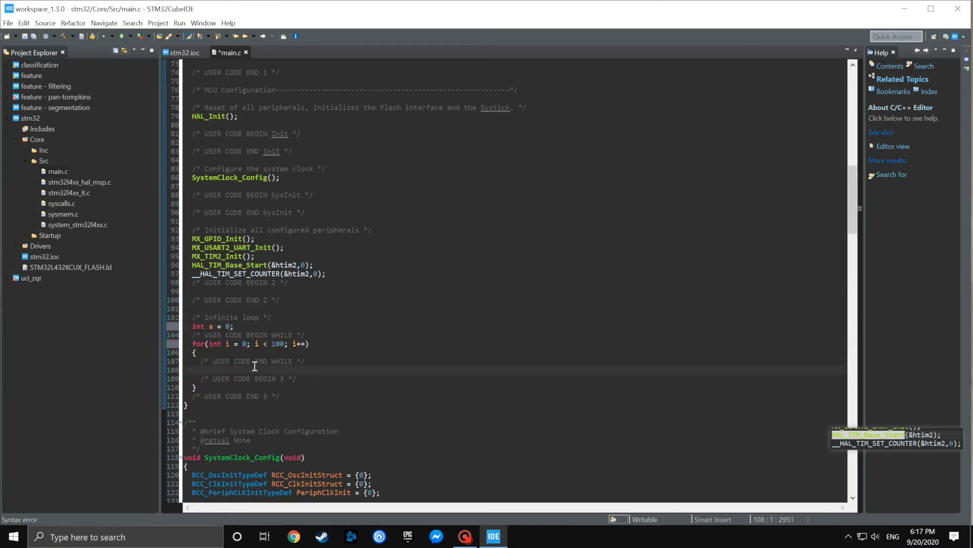
pyautogui.write('a++;')
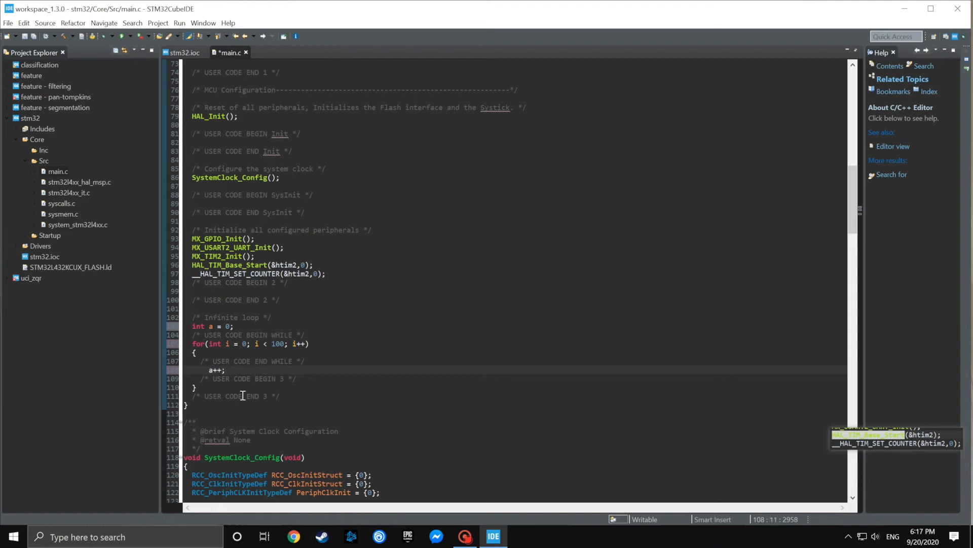
pyautogui.press('enter')
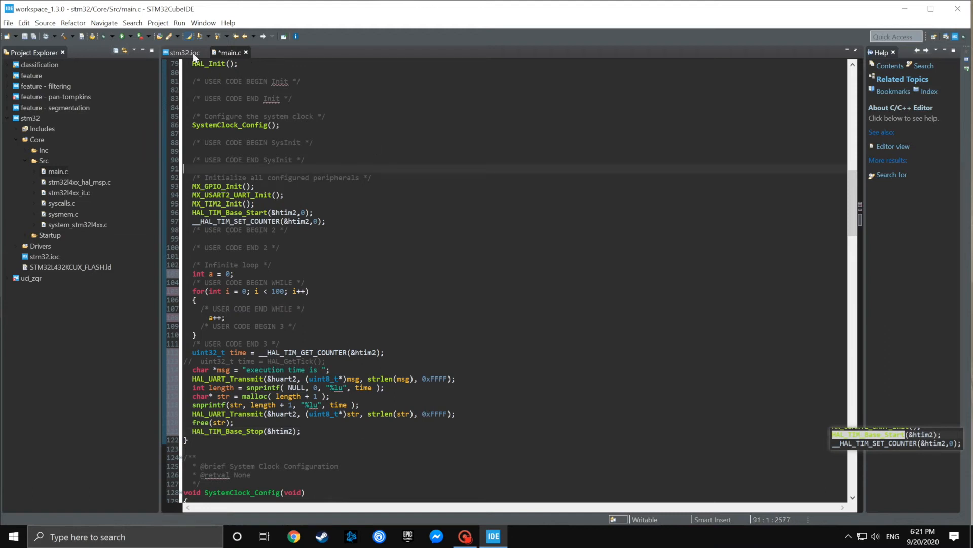
# - Build and flash the board using the stm32 Debug launch configuration
pyautogui.click(123, 36)
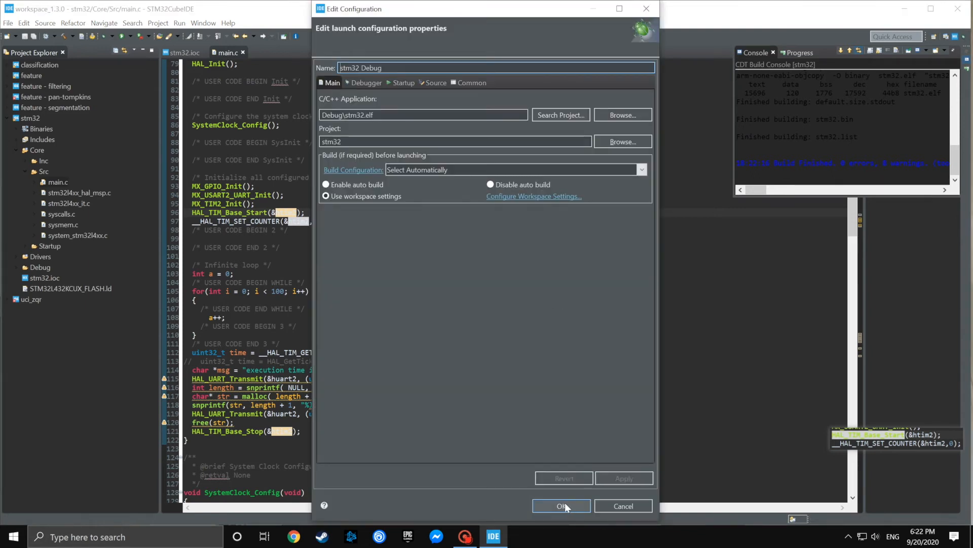
pyautogui.click(561, 505)
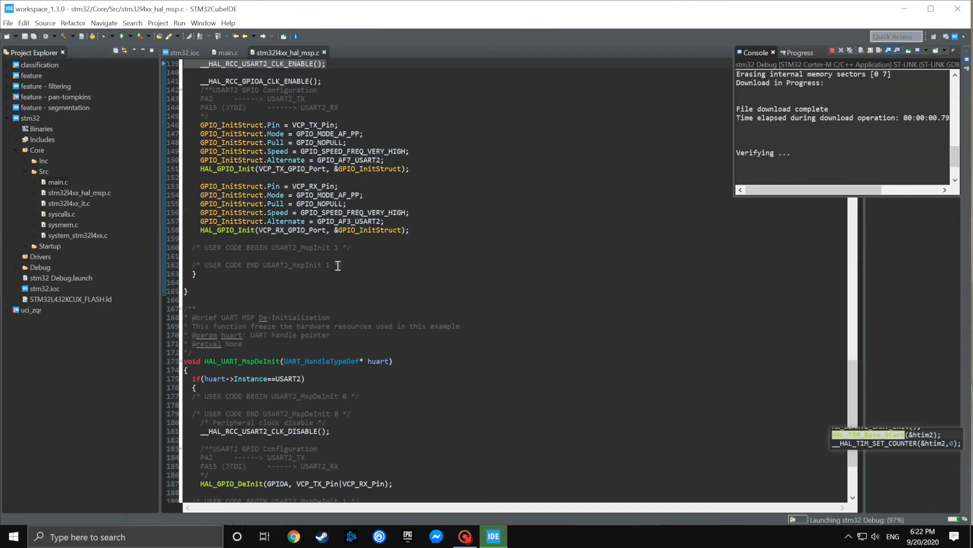
pyautogui.click(13, 536)
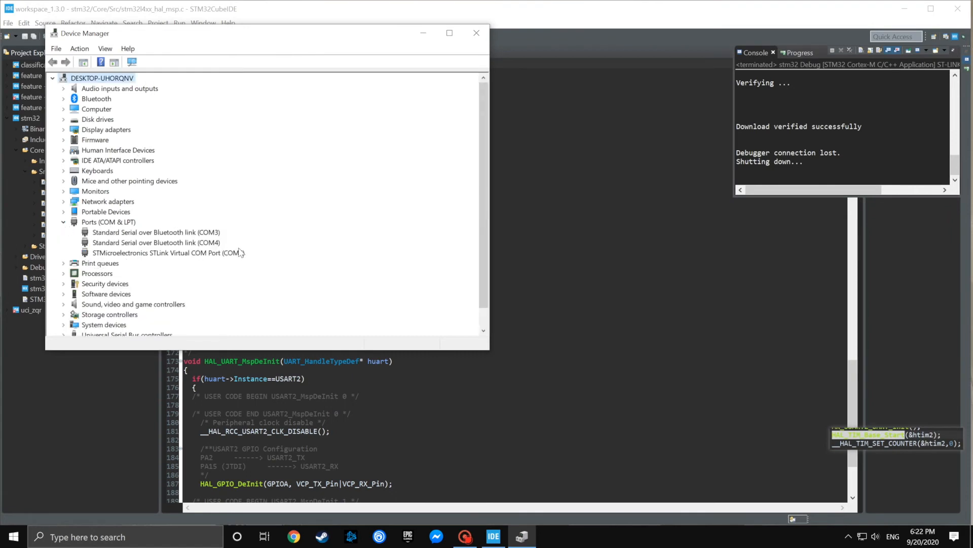
pyautogui.click(476, 33)
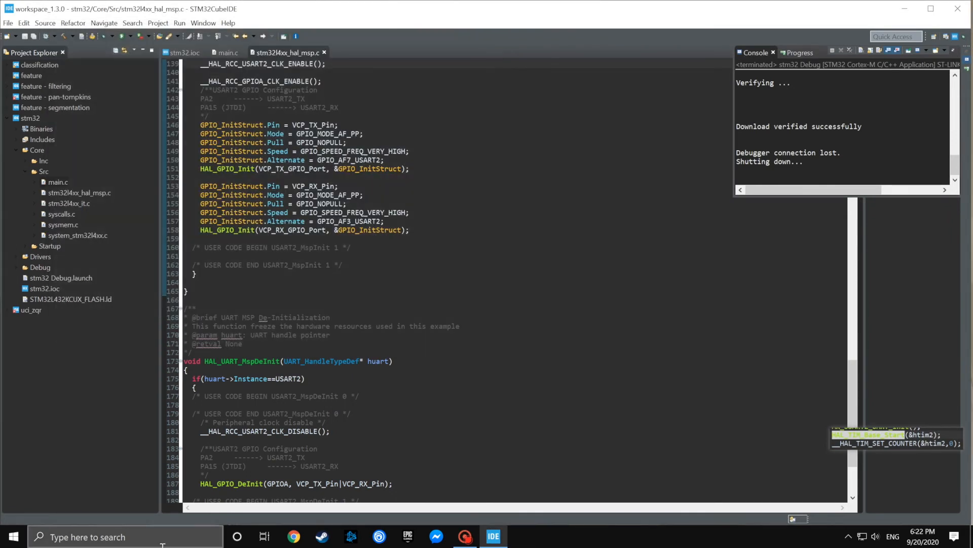
# - Launch PuTTY and open a serial session on COM5 at 115200 baud
pyautogui.write('putty')
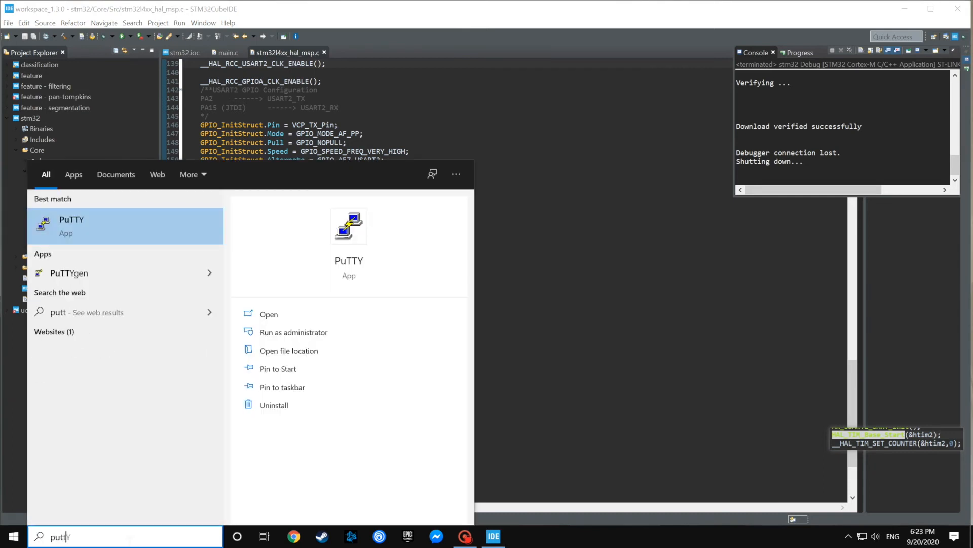
pyautogui.click(71, 225)
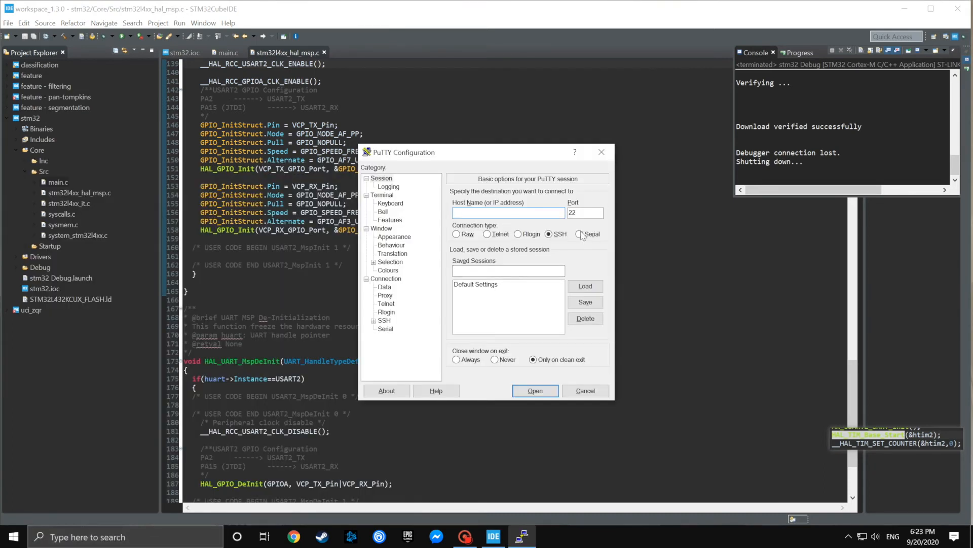
pyautogui.click(578, 234)
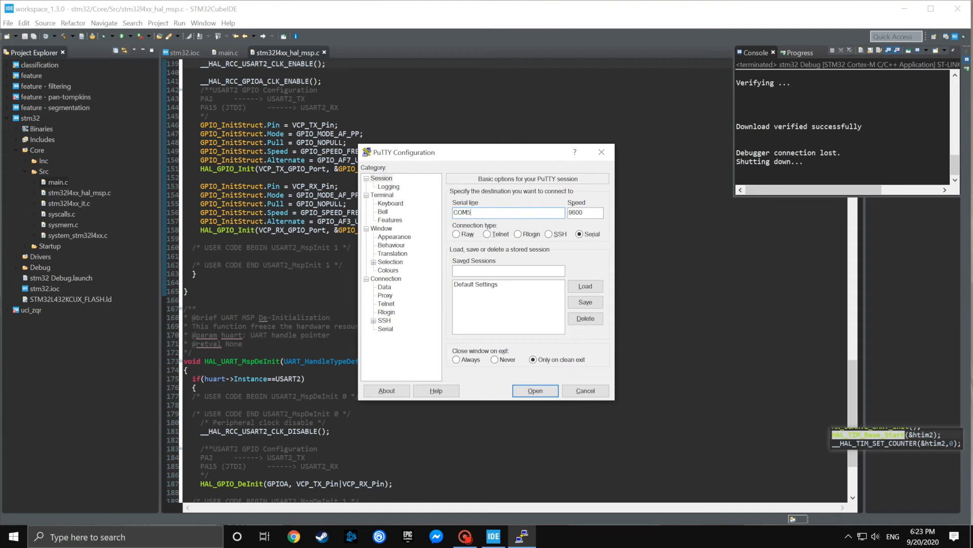
pyautogui.write('1152')
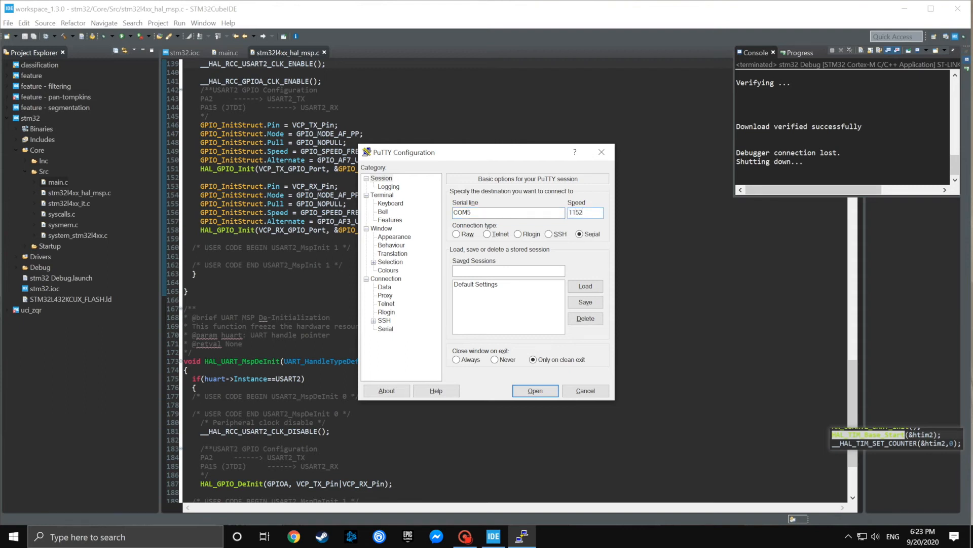
pyautogui.click(534, 391)
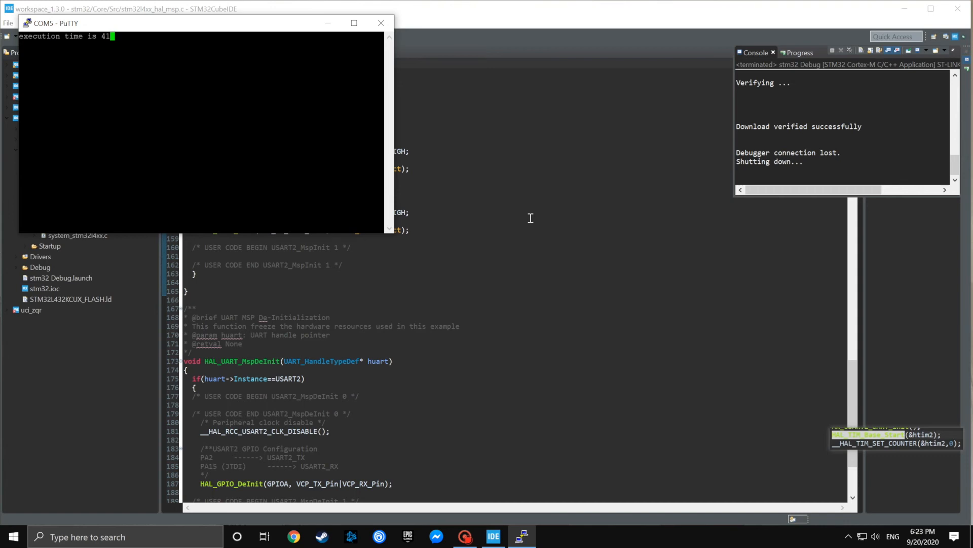
pyautogui.moveTo(496, 192)
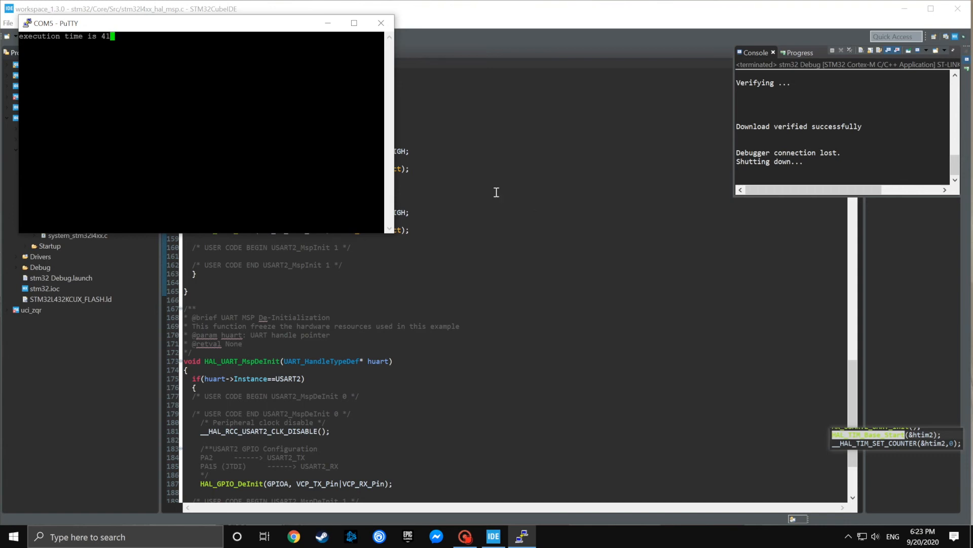
pyautogui.moveTo(381, 41)
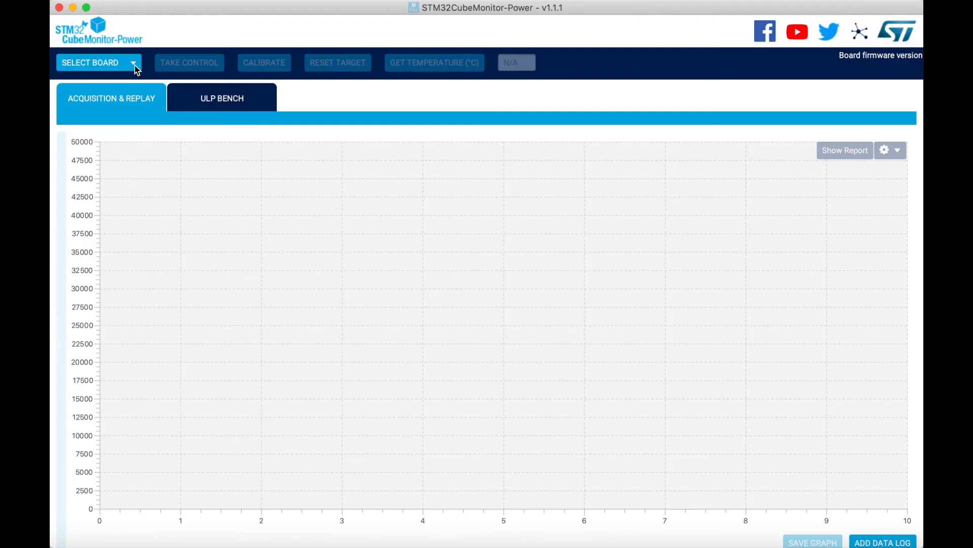
# - Select the usbmodem board, take control, and start the current acquisition
pyautogui.click(98, 62)
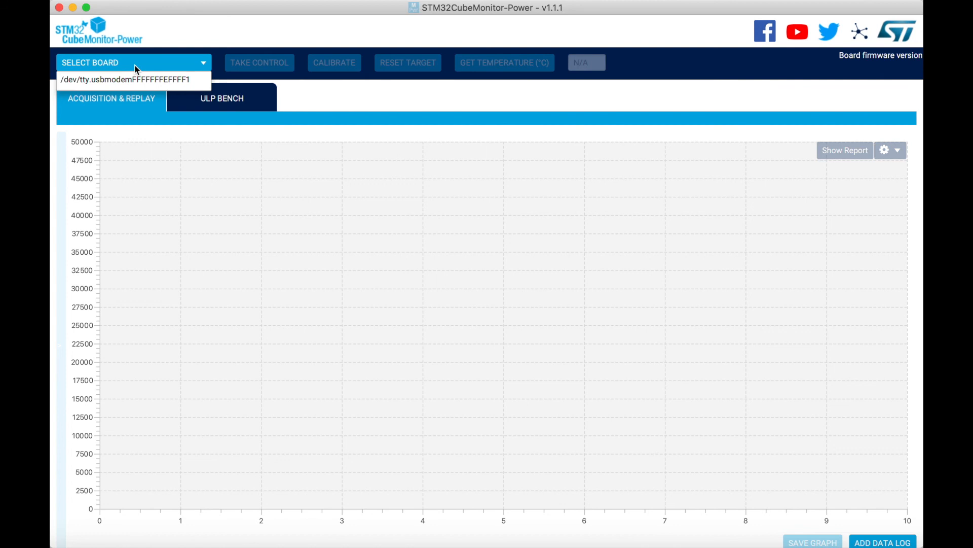
pyautogui.click(127, 80)
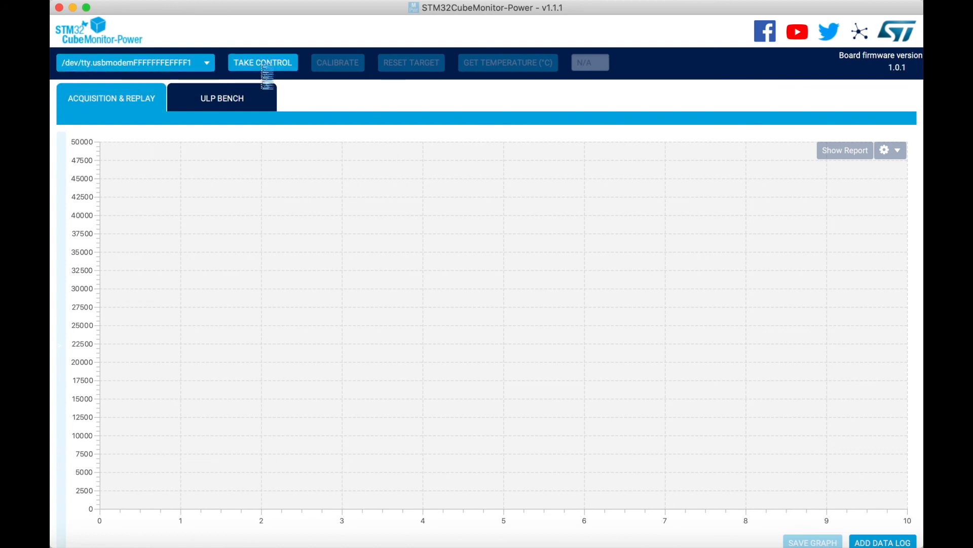
pyautogui.click(263, 62)
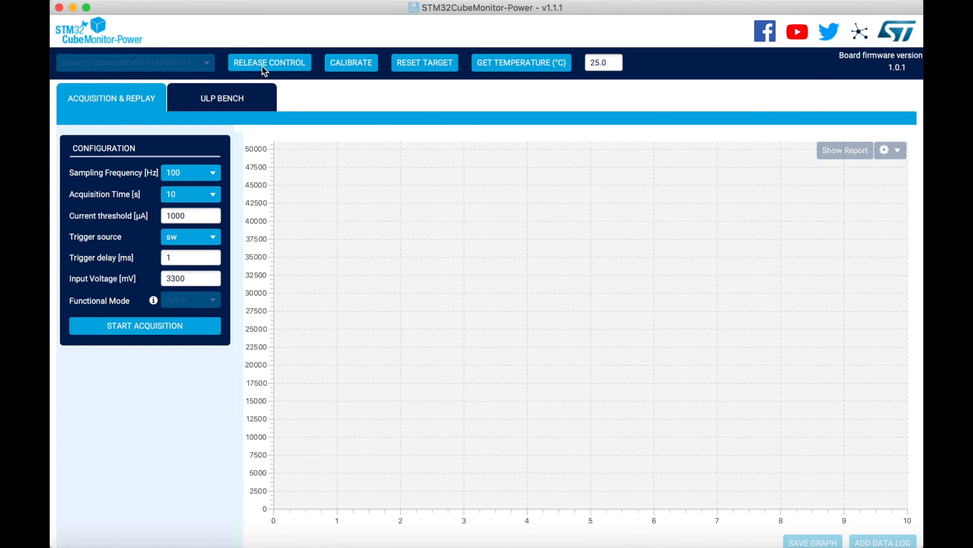
pyautogui.moveTo(140, 274)
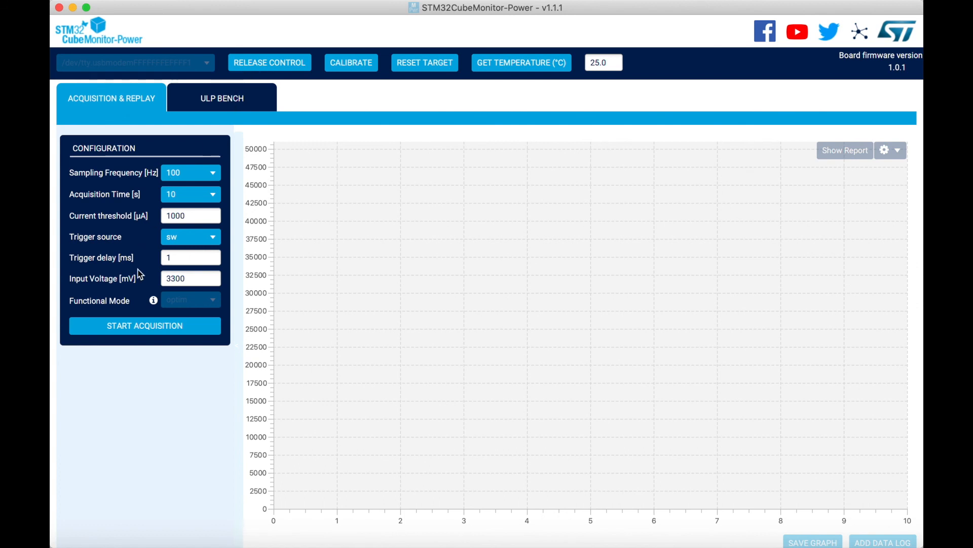
pyautogui.click(144, 325)
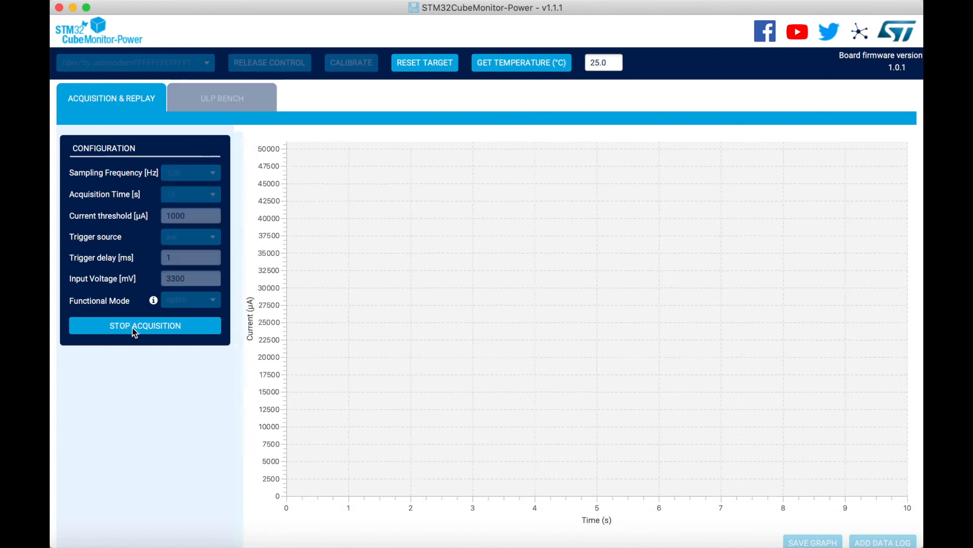